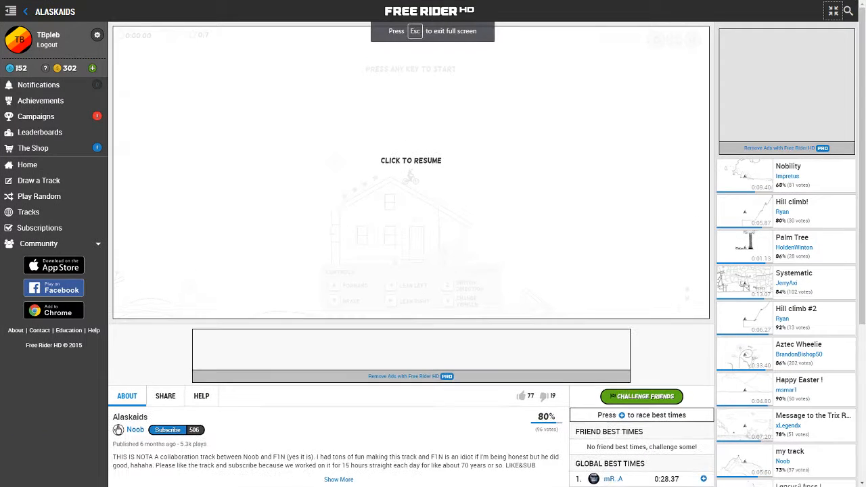
# Step: Resume the paused Alaskaids run and ride to the first house with 3 of 7 stars
pyautogui.click(410, 161)
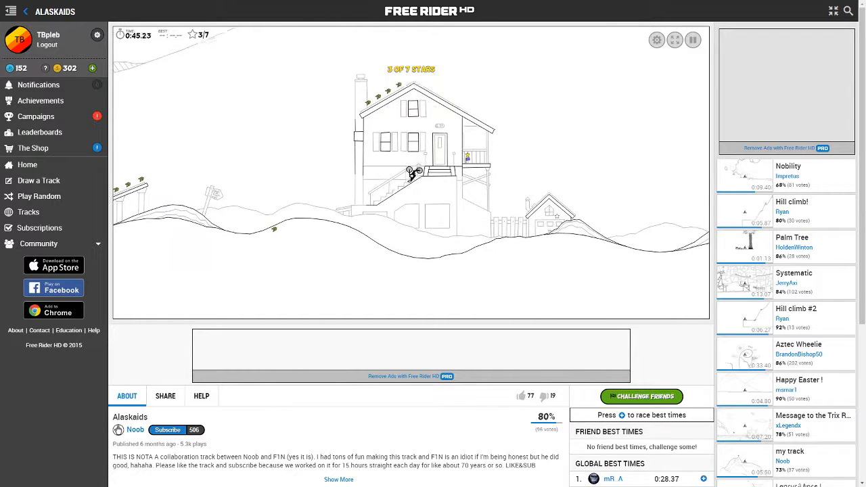
# Step: Ride past the first house for the fourth star, then return to the last checkpoint
pyautogui.press('backspace')
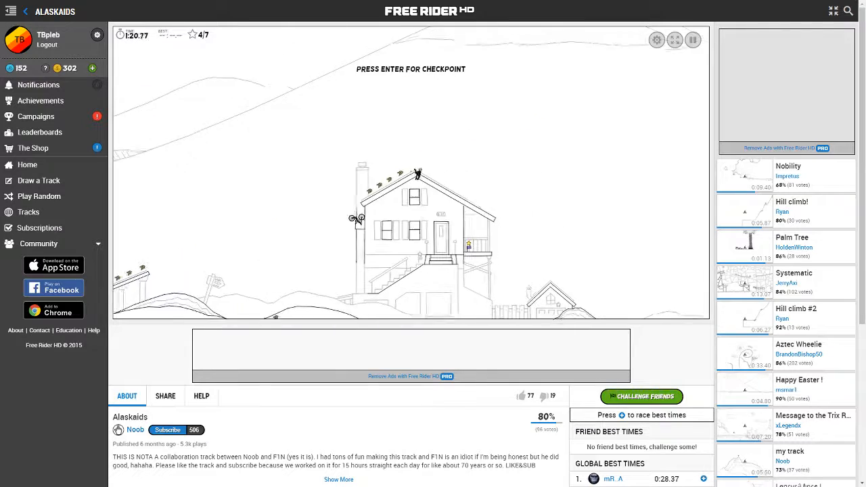
pyautogui.press('backspace')
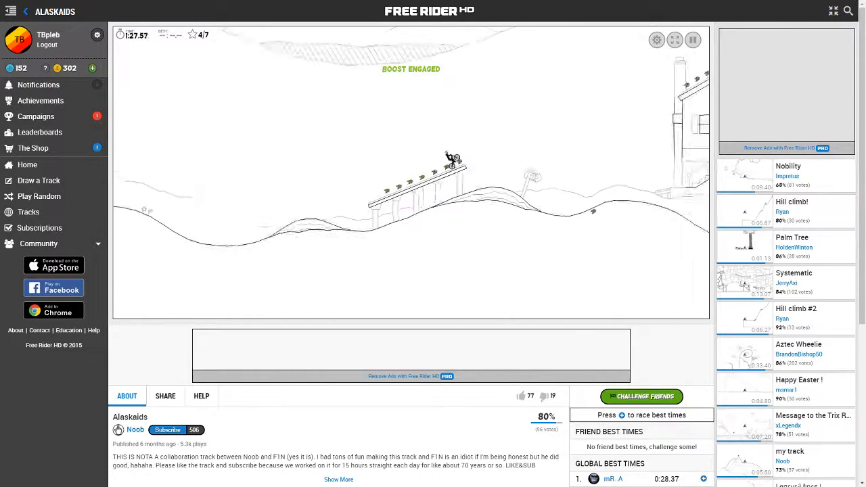
# Step: Boost off the ramp at the tall house twice, crashing and respawning at the checkpoint with 4 of 7 stars
pyautogui.press('backspace')
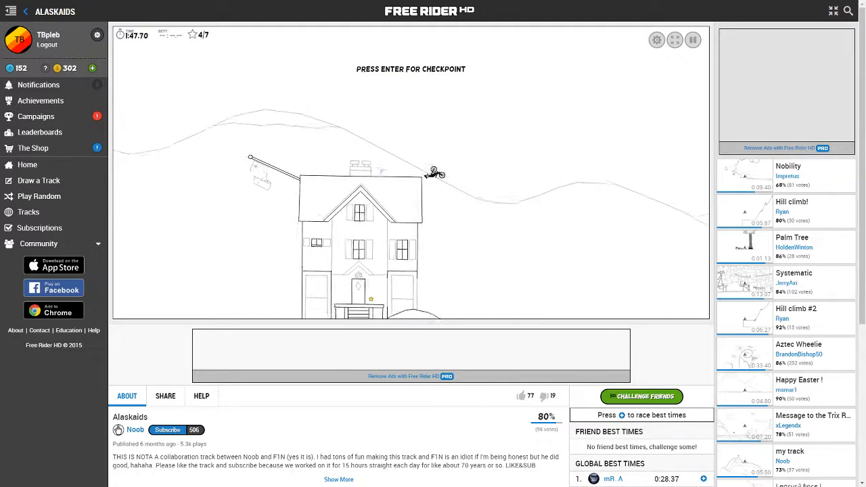
pyautogui.press('backspace')
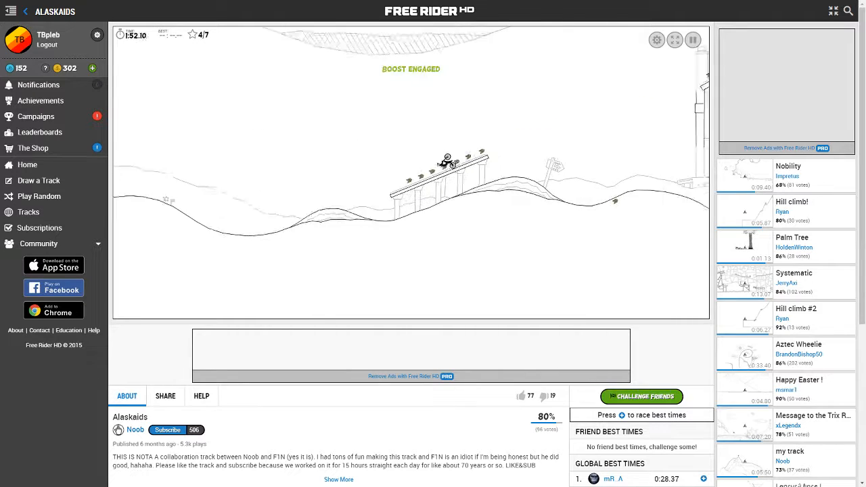
pyautogui.press('backspace')
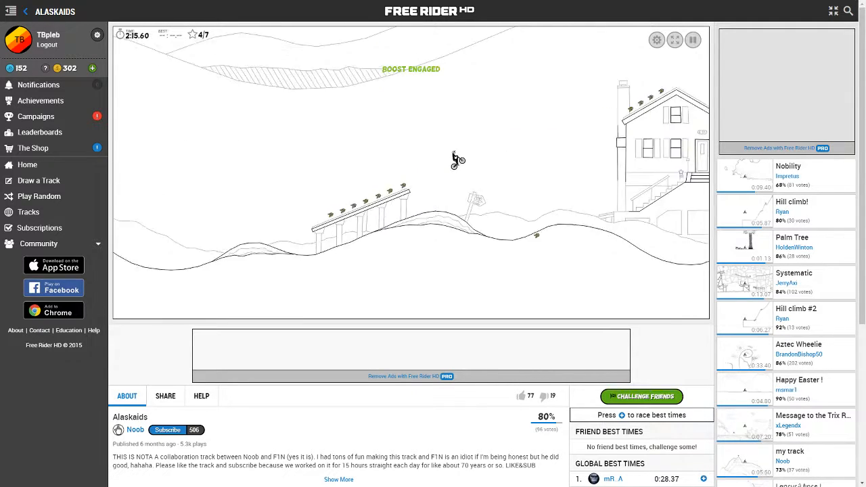
pyautogui.press('backspace')
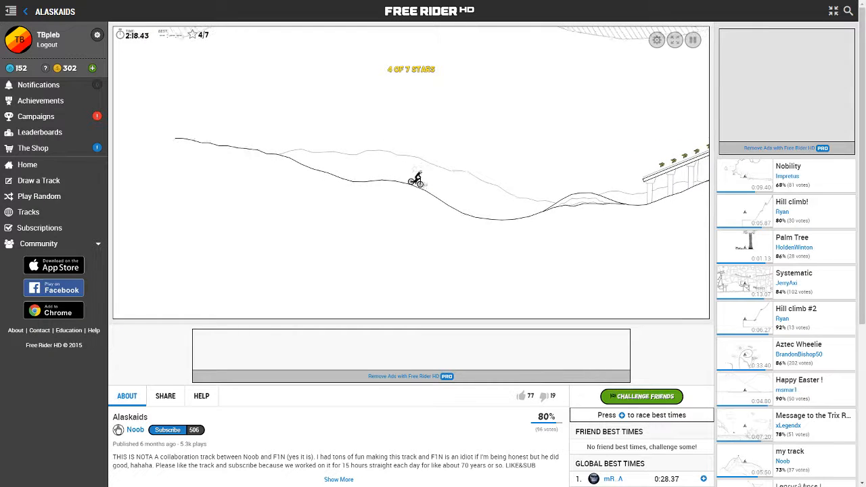
# Step: Launch at the tall house again, hit its wall, and respawn at the house checkpoint
pyautogui.press('backspace')
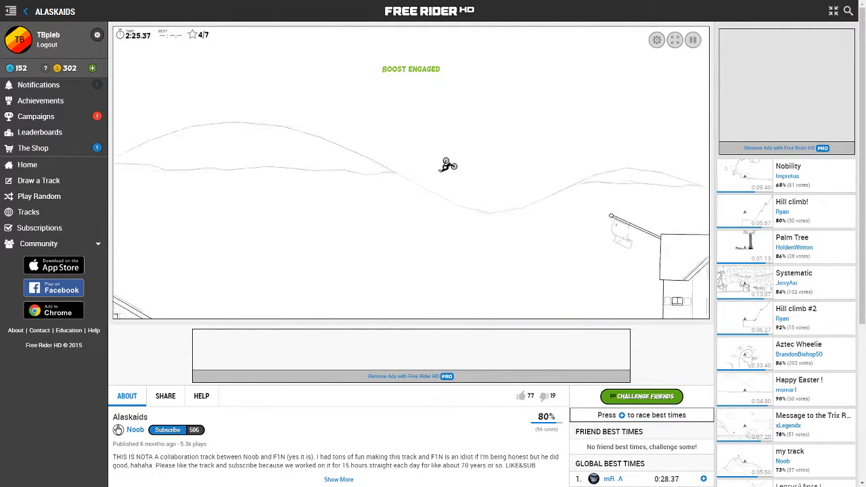
pyautogui.press('backspace')
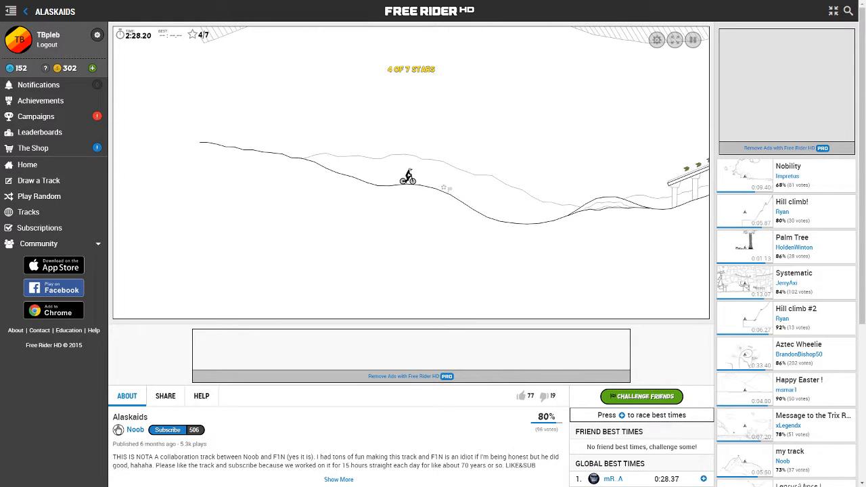
pyautogui.press('Backspace')
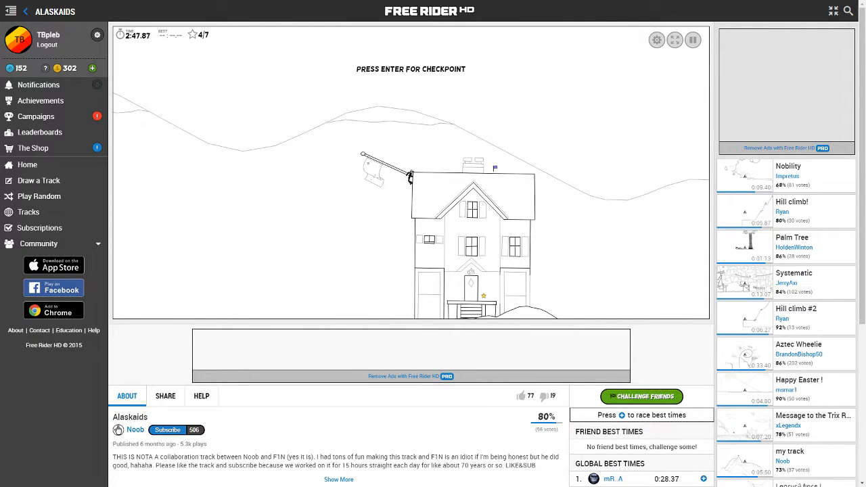
pyautogui.press('backspace')
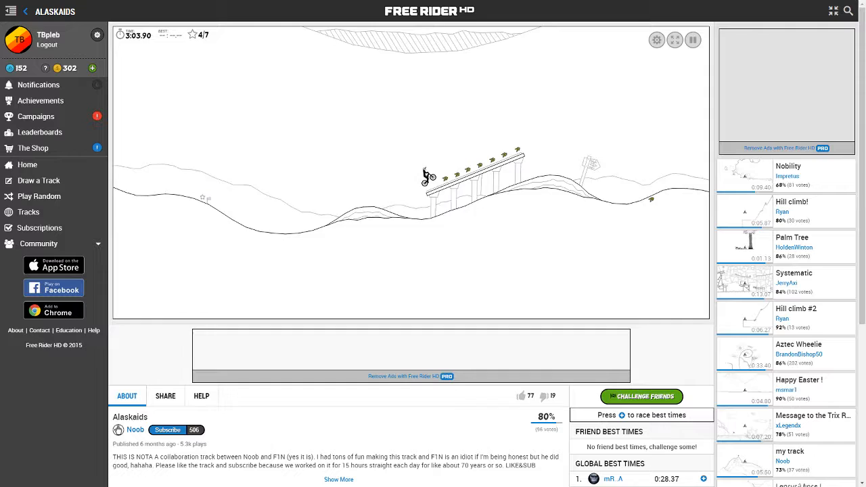
# Step: Accelerate up the ramp and steer the airborne rider past the tall house
pyautogui.press('backspace')
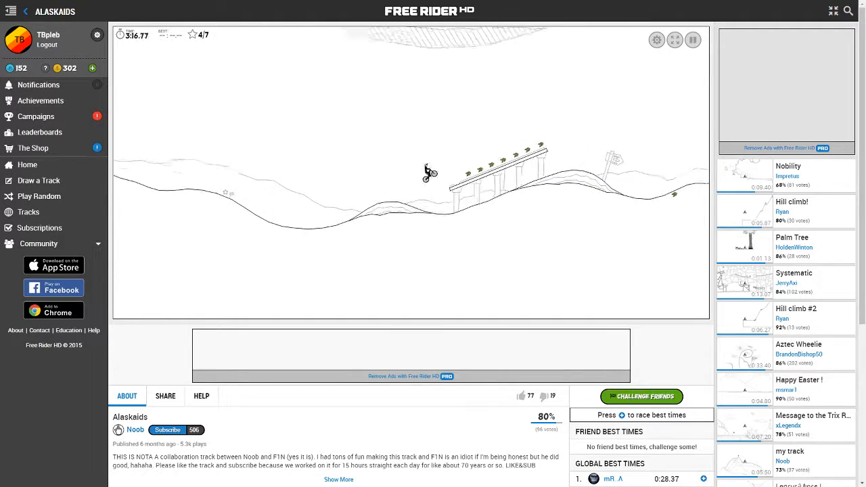
pyautogui.press('backspace')
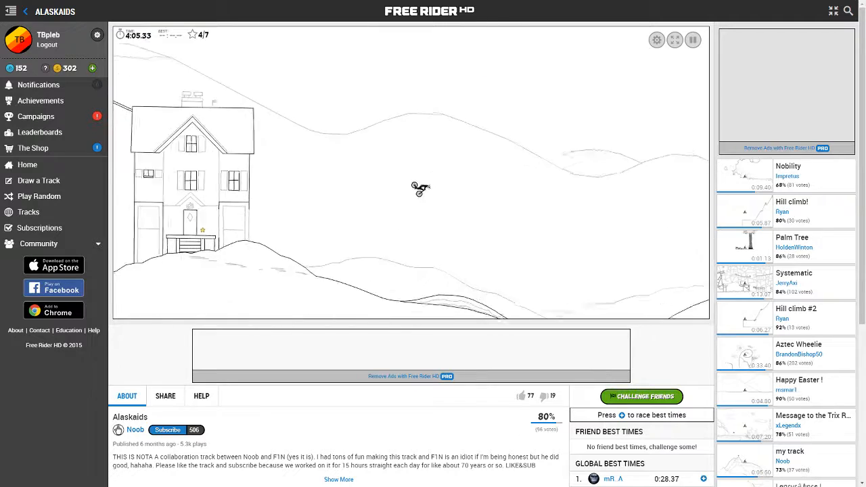
# Step: Ride the slope at the tall-house jump, steer mid-air, and return to an earlier checkpoint
pyautogui.press('backspace')
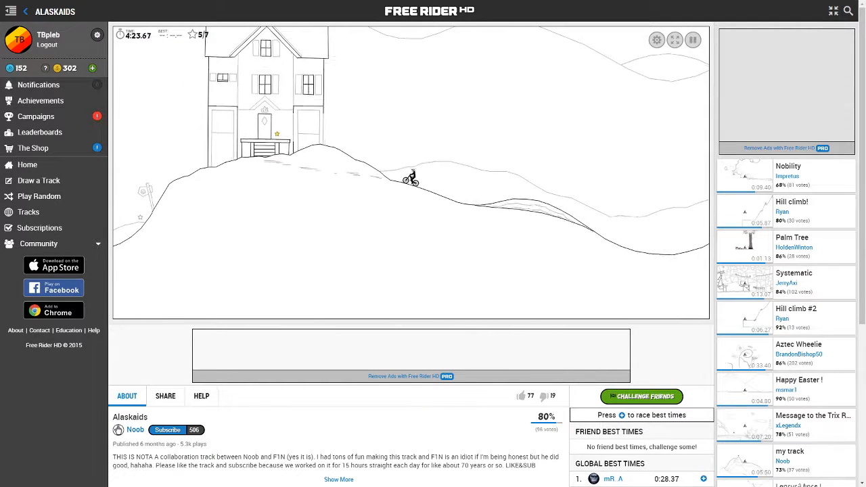
pyautogui.press('backspace')
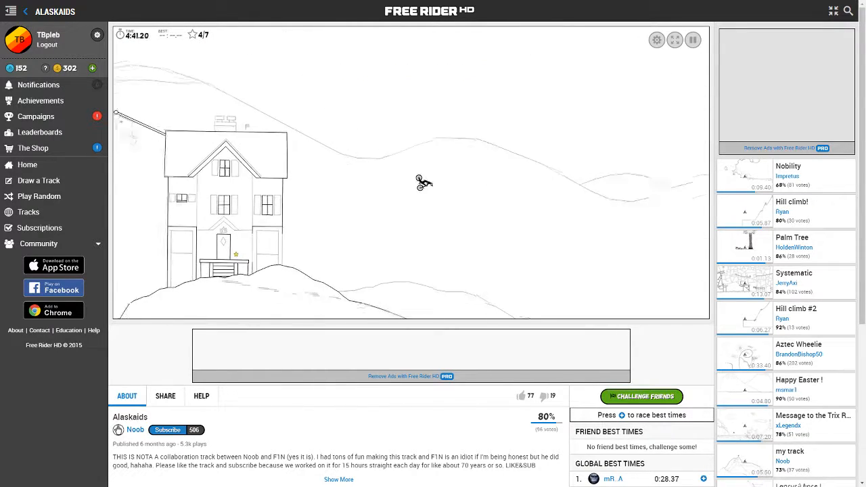
pyautogui.press('backspace')
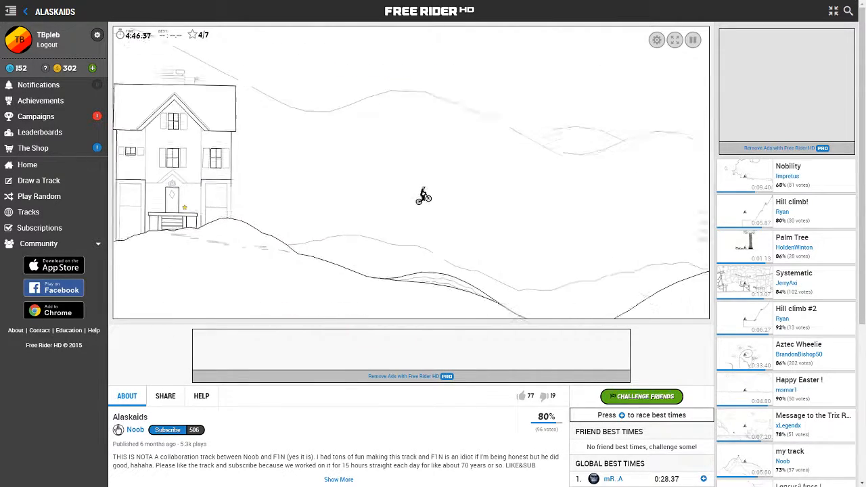
pyautogui.press('backspace')
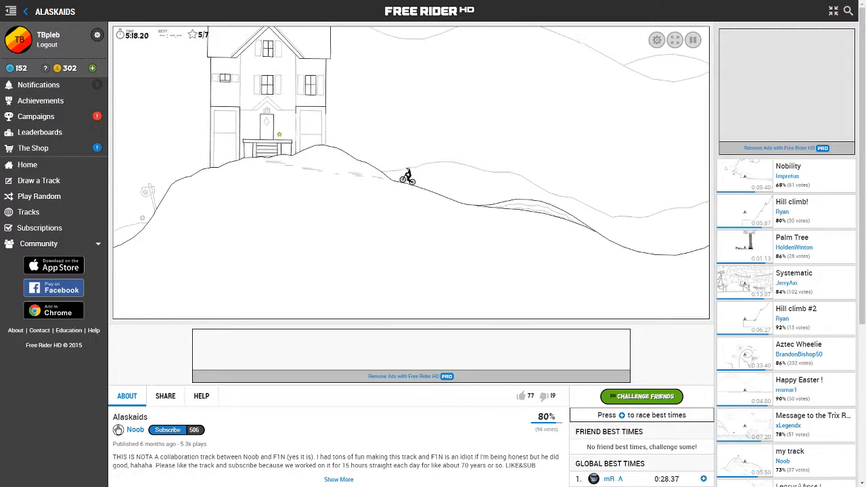
# Step: Accelerate up the slope at the house, fall into the valley, and respawn at the slope checkpoint
pyautogui.press('backspace')
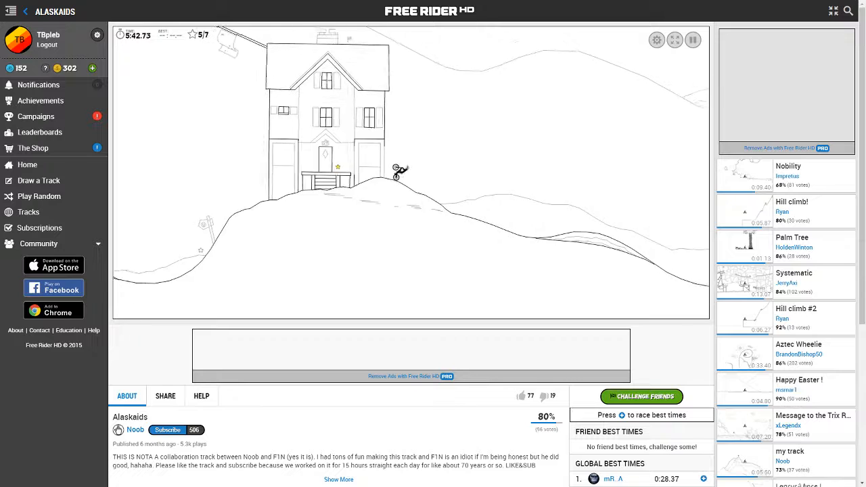
pyautogui.press('backspace')
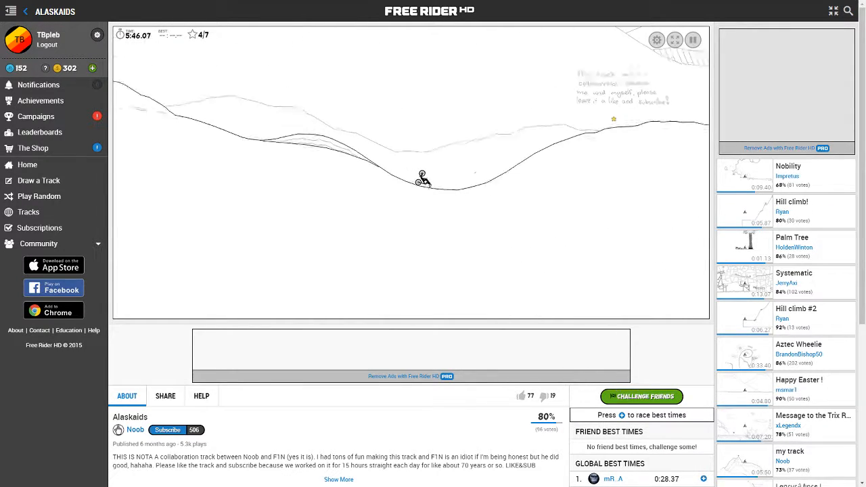
pyautogui.press('backspace')
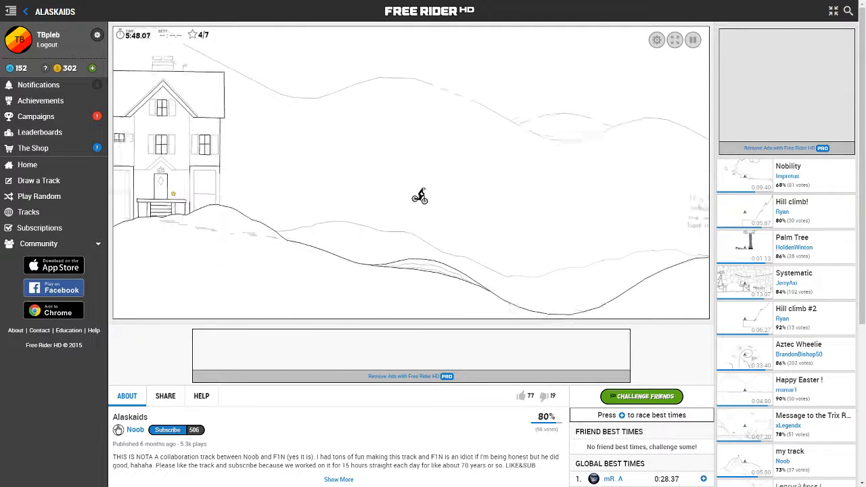
pyautogui.press('backspace')
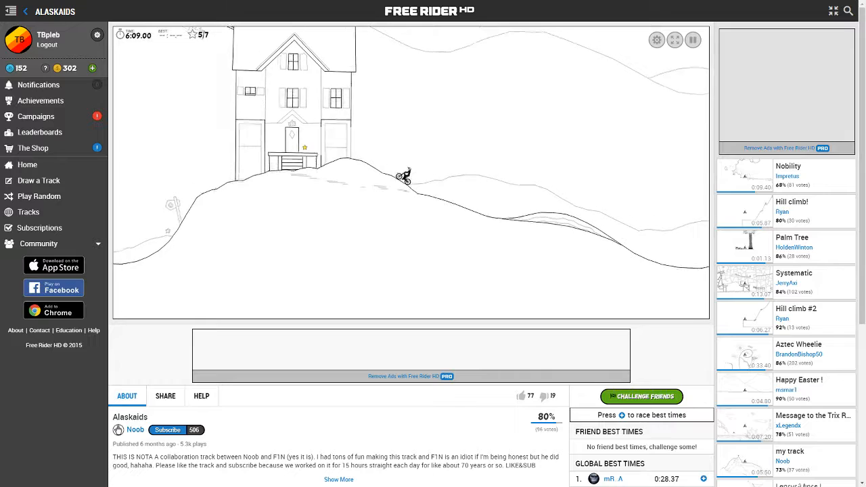
# Step: Ride up the hill and launch at the house jump, crashing at the foot of the house
pyautogui.press('backspace')
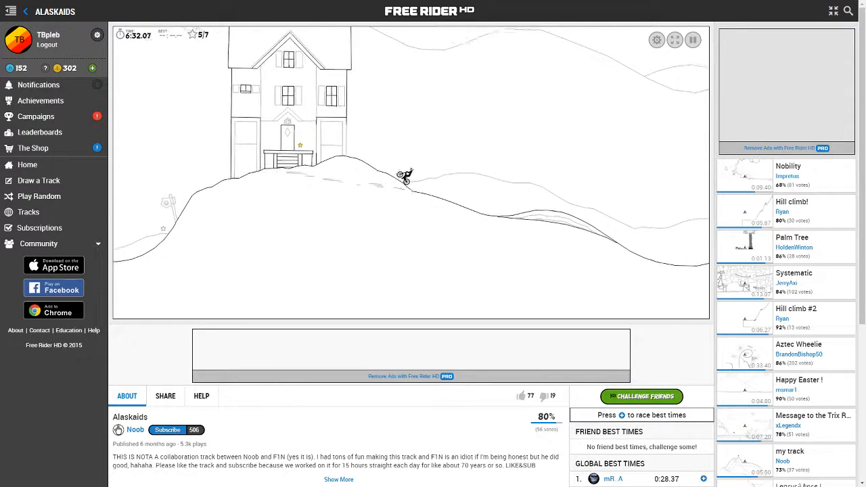
pyautogui.press('backspace')
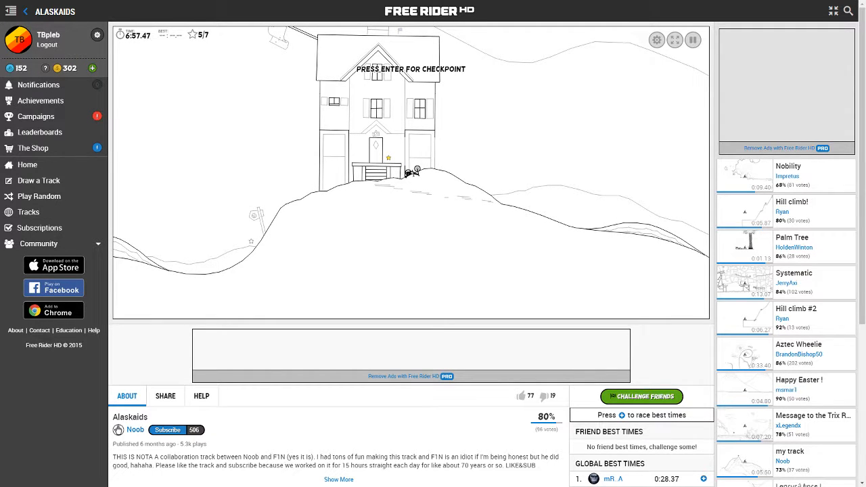
# Step: Respawn for one last launch onto the house roof, then bring the OBS window to the front
pyautogui.press('backspace')
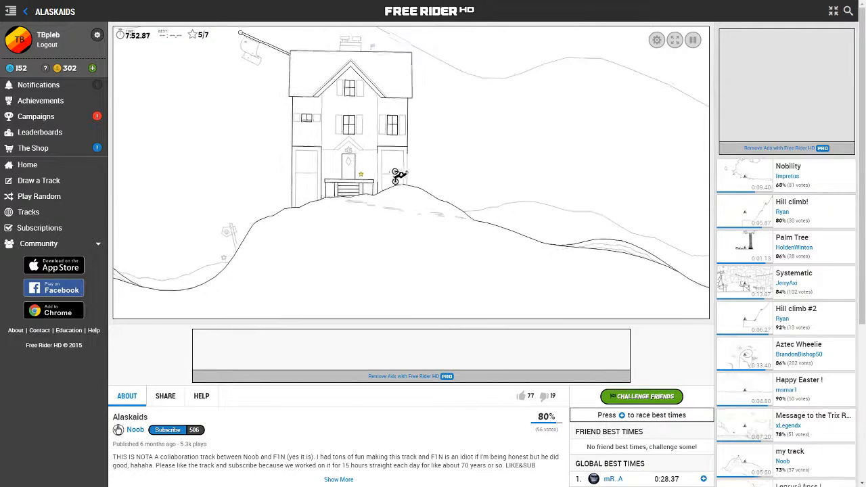
pyautogui.press('backspace')
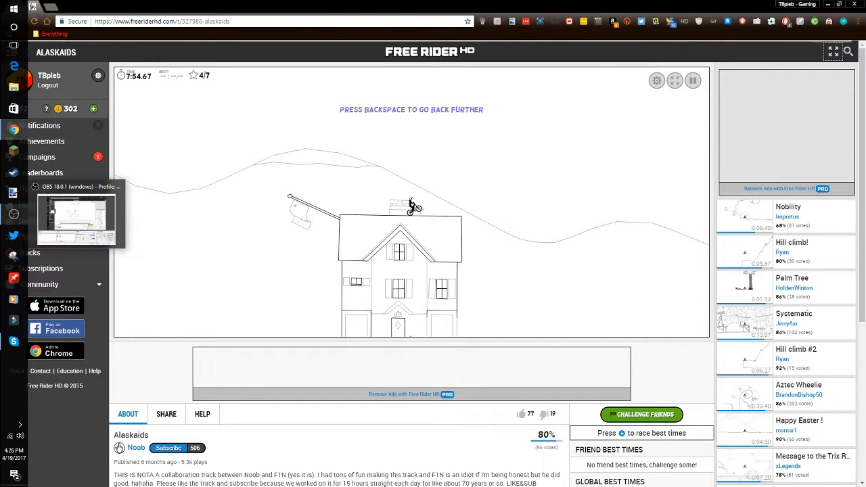
pyautogui.click(74, 217)
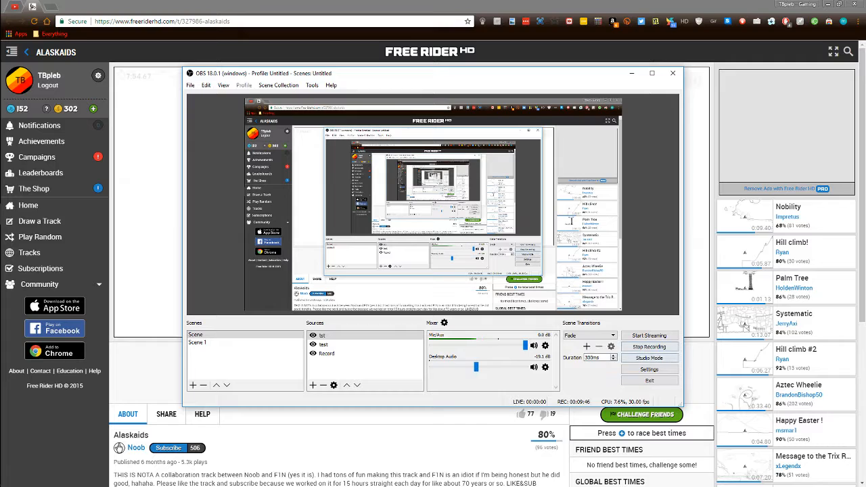